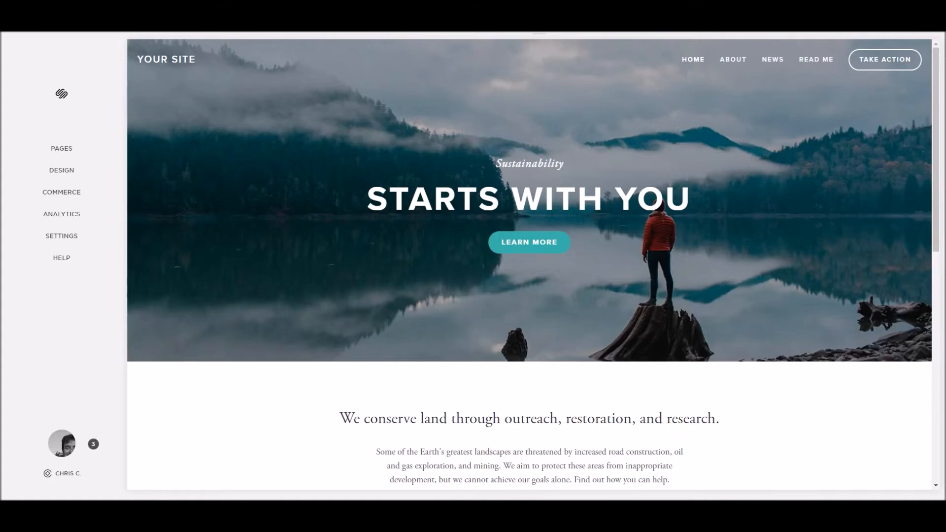
{"action": "mouse_move", "coordinate": [61, 236]}
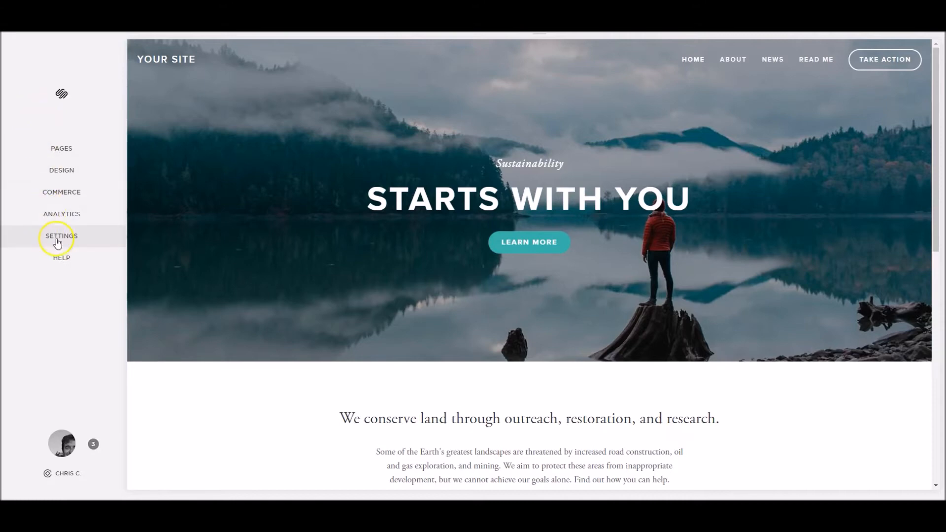
- Enter a header script setting Static.EU_COOKIE_POLICY to "top-left" in Code Injection
{"action": "left_click", "coordinate": [61, 235]}
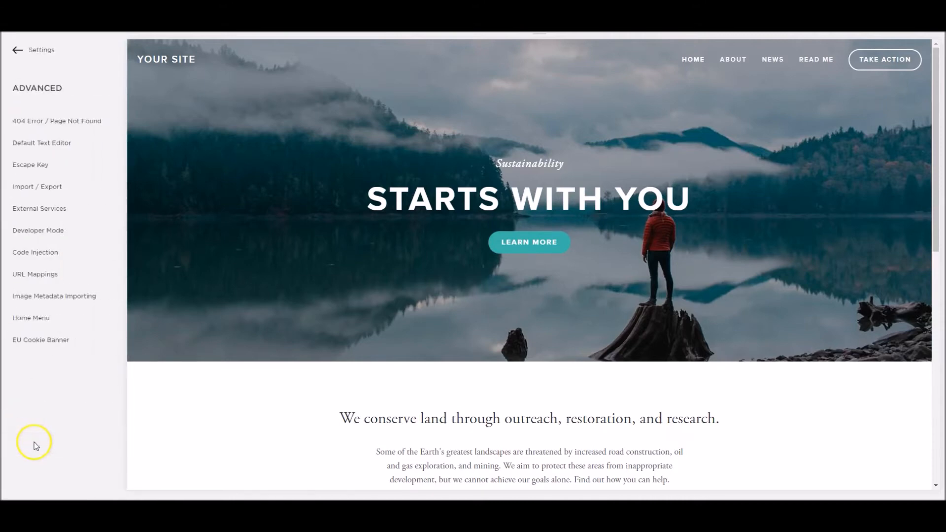
{"action": "left_click", "coordinate": [35, 252]}
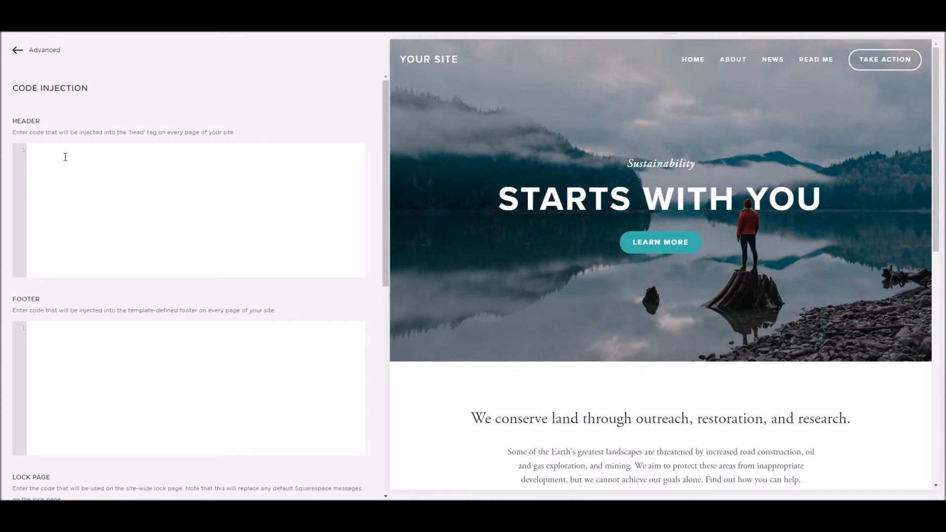
{"action": "type", "text": "<script type=\"text/javascript\"> Static.EU_COOKIE_POLICY = \"top-left\"; </script>"}
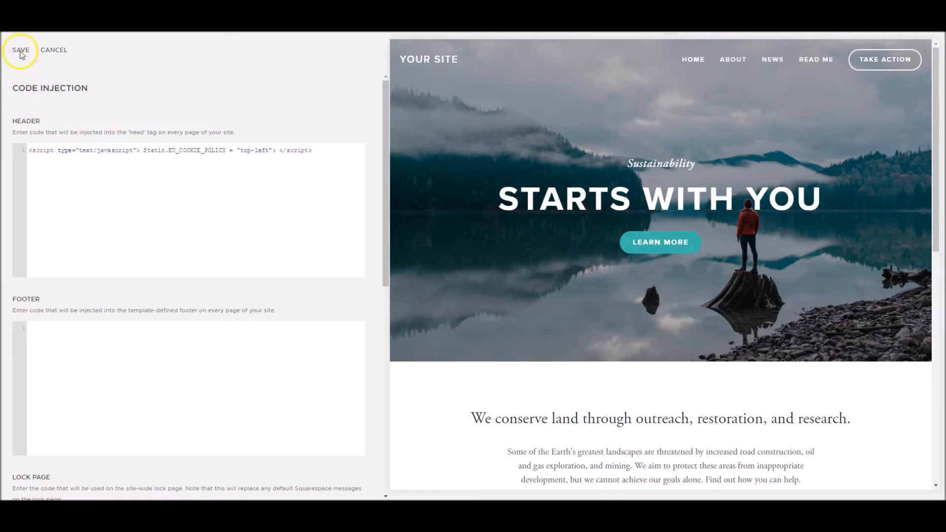
- Save the header script so the live site shows the top-left cookie notice
{"action": "left_click", "coordinate": [21, 50]}
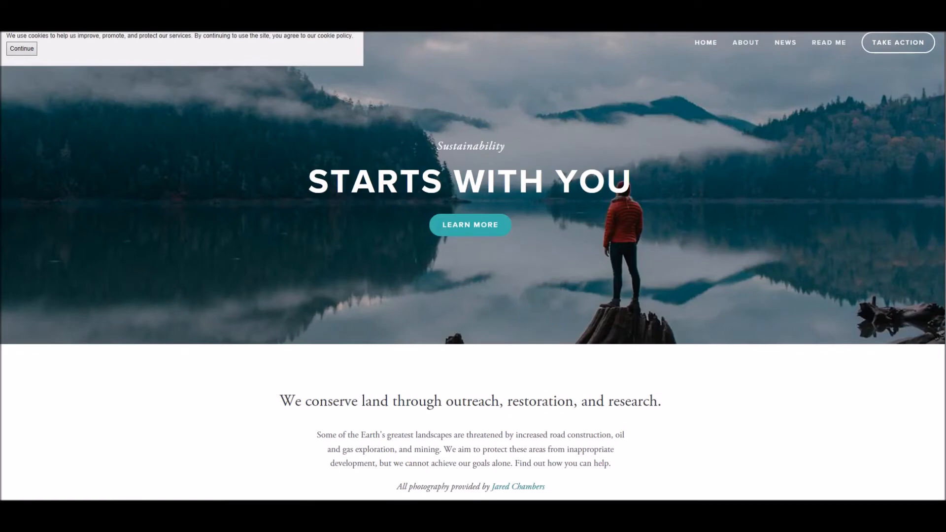
{"action": "mouse_move", "coordinate": [168, 47]}
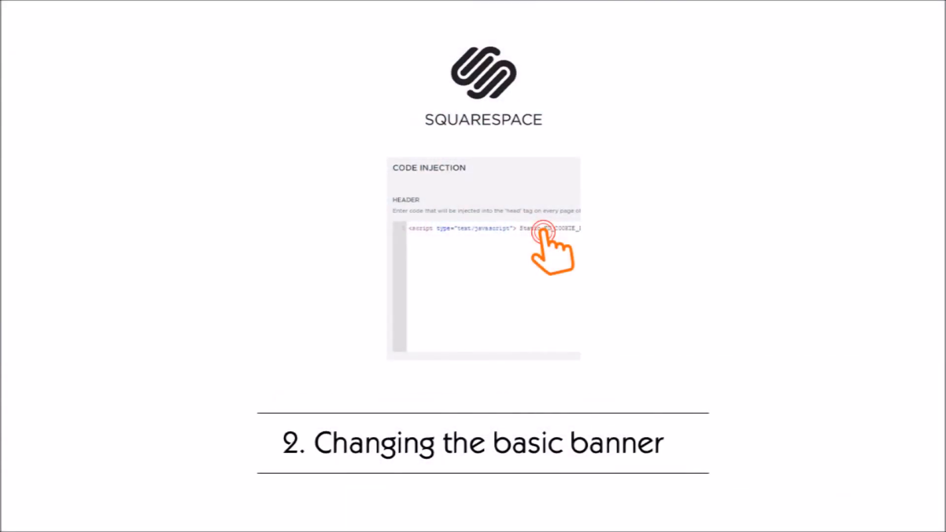
{"action": "left_click", "coordinate": [540, 232]}
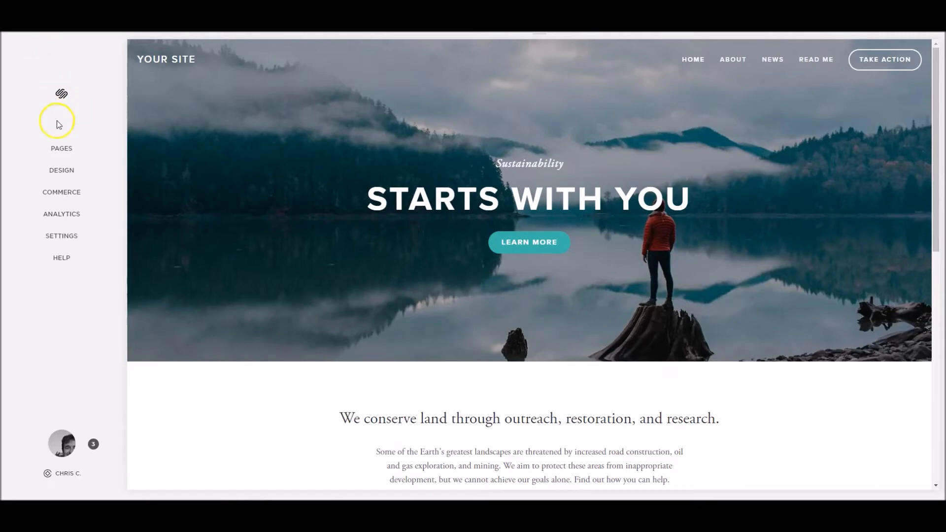
- Return to Settings > Advanced > Code Injection to edit the header script
{"action": "left_click", "coordinate": [61, 236]}
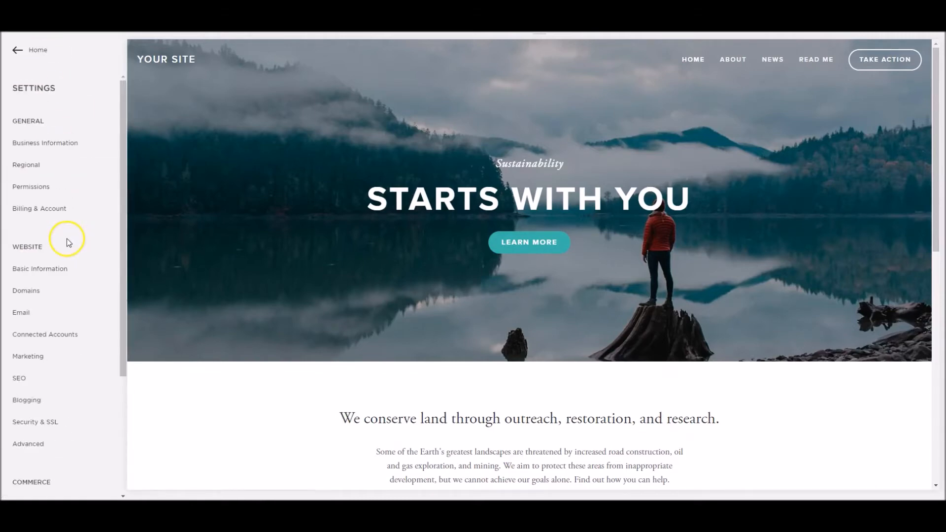
{"action": "left_click", "coordinate": [28, 443]}
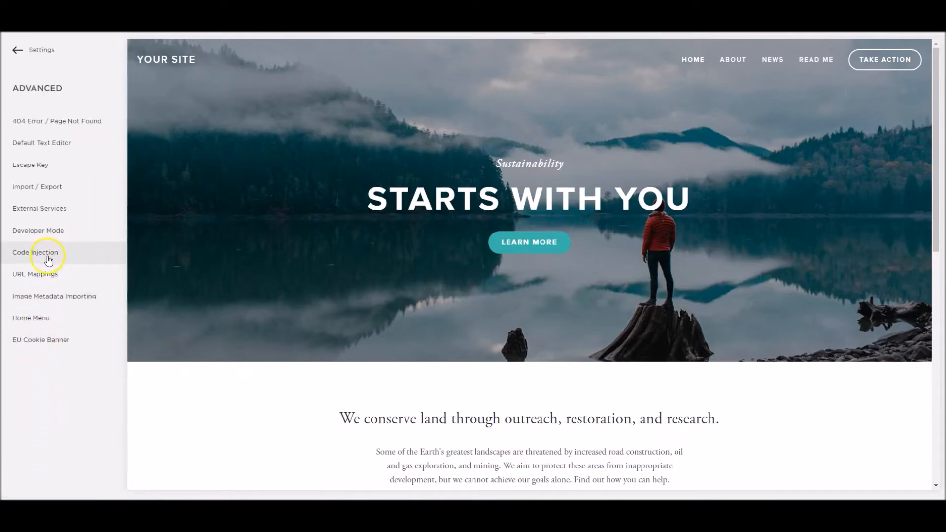
{"action": "left_click", "coordinate": [36, 252]}
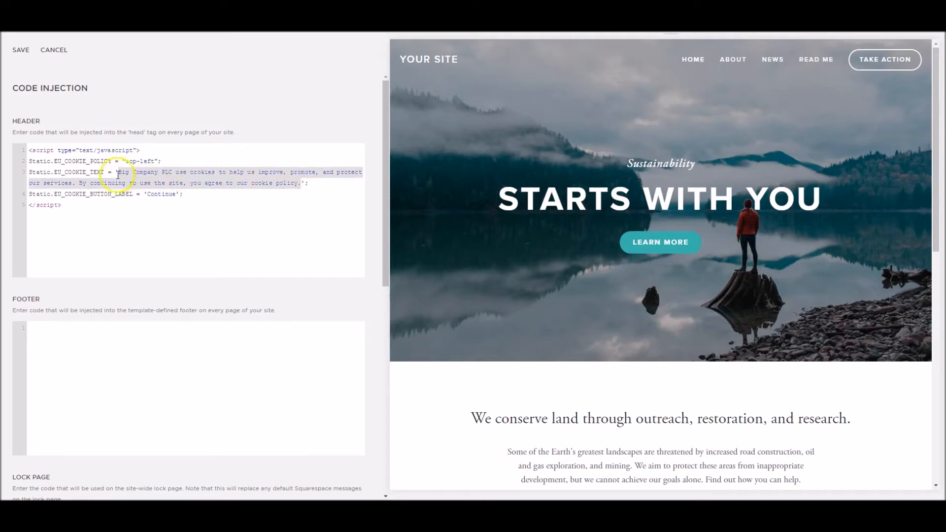
{"action": "mouse_move", "coordinate": [158, 178]}
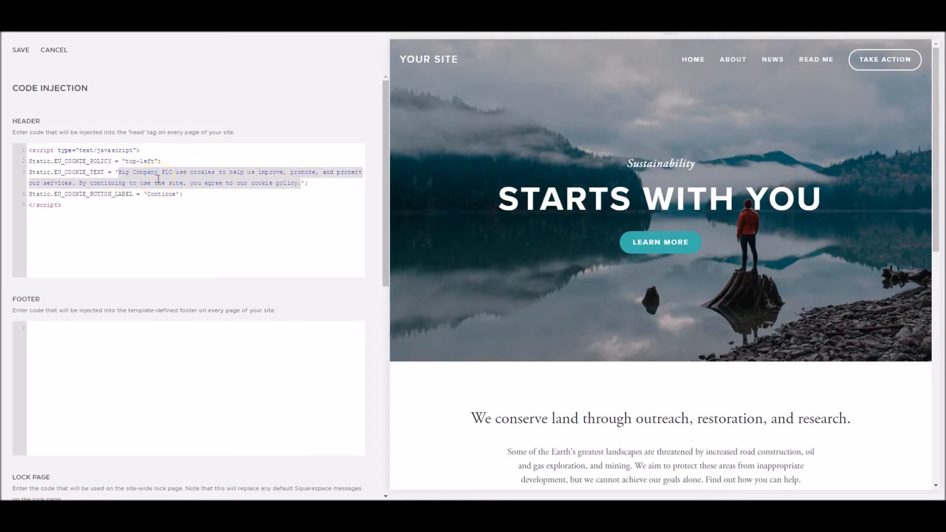
- Save, then edit EU_COOKIE_TEXT to 'We use cookies' with a /cookie-policy link
{"action": "left_click", "coordinate": [21, 49]}
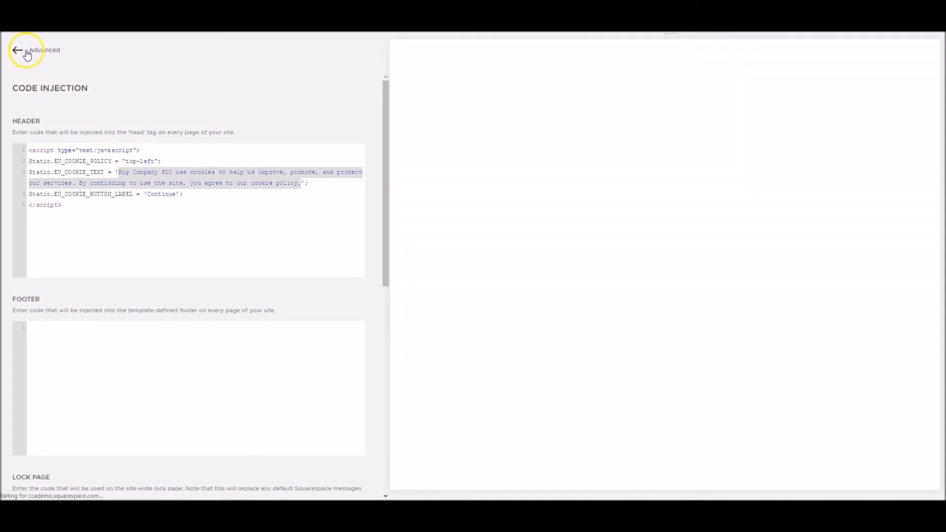
{"action": "left_click", "coordinate": [17, 50]}
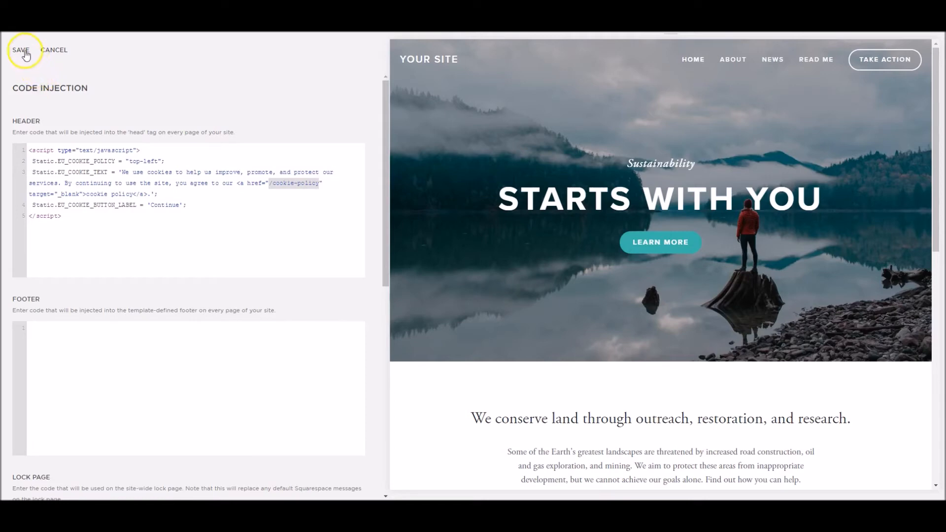
- Save the script so the banner ends with a clickable cookie policy link
{"action": "left_click", "coordinate": [20, 49]}
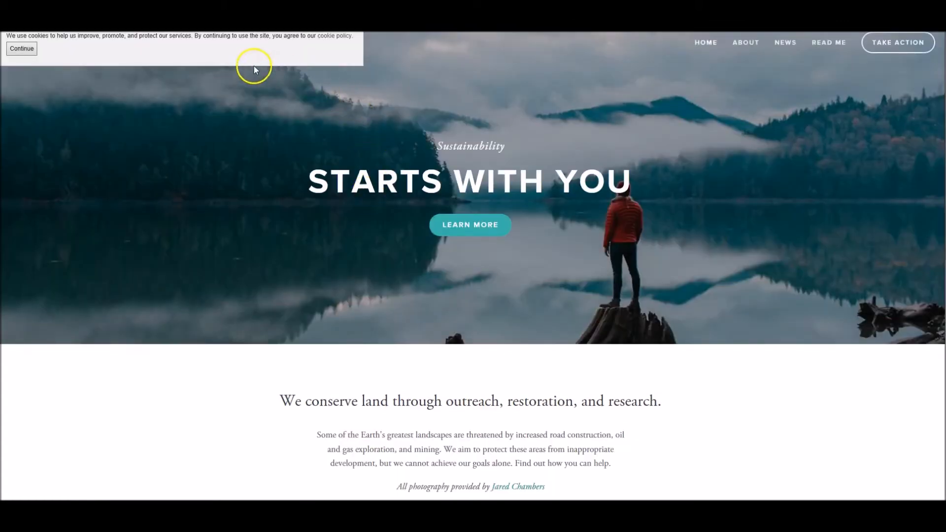
{"action": "mouse_move", "coordinate": [331, 36]}
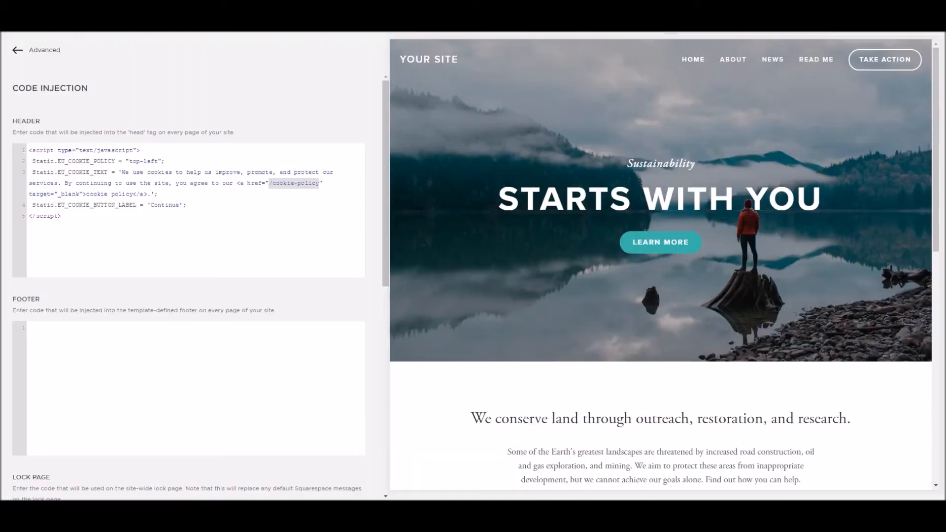
{"action": "mouse_move", "coordinate": [194, 248]}
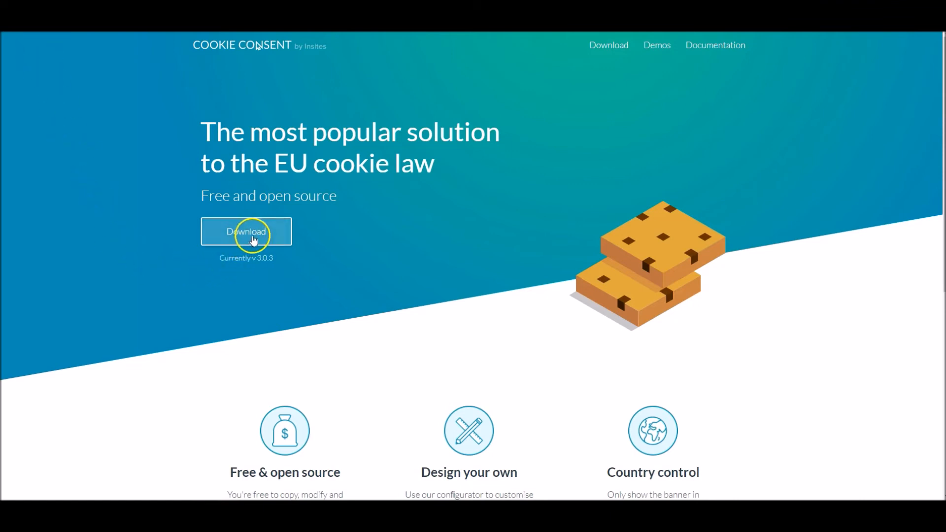
- In the Cookie Consent wizard, set the banner position to floating bottom-right
{"action": "left_click", "coordinate": [246, 231]}
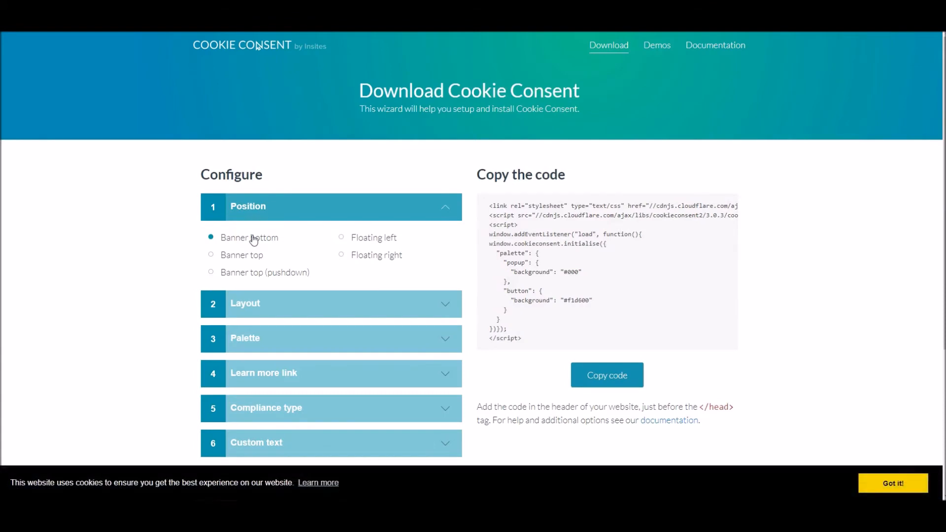
{"action": "mouse_move", "coordinate": [586, 330]}
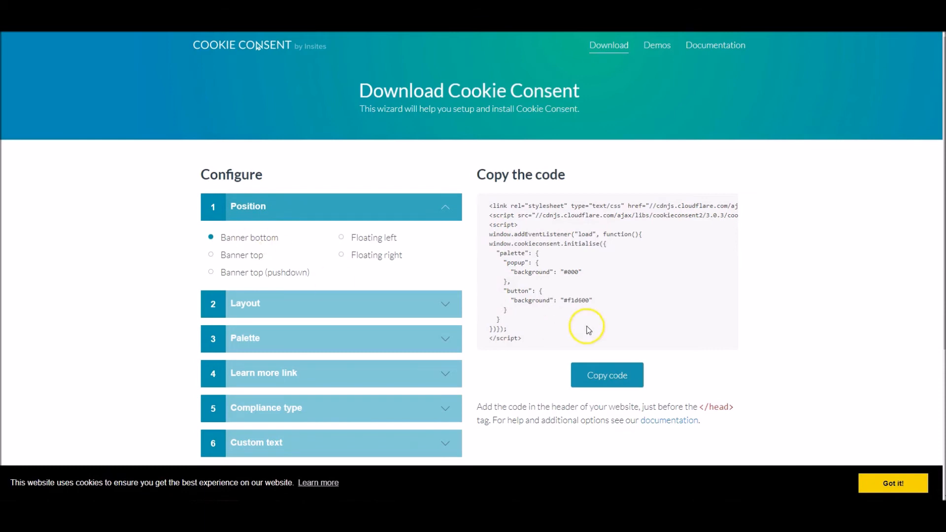
{"action": "mouse_move", "coordinate": [536, 281]}
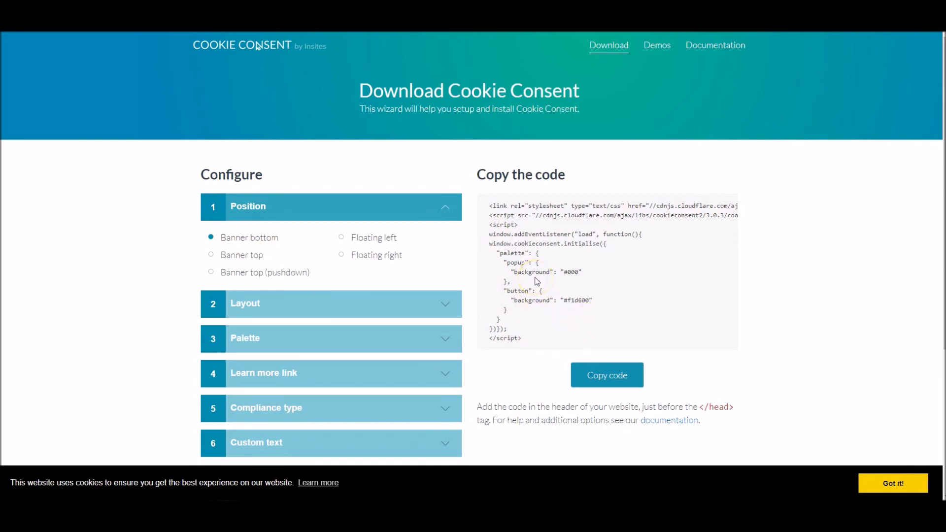
{"action": "mouse_move", "coordinate": [249, 259]}
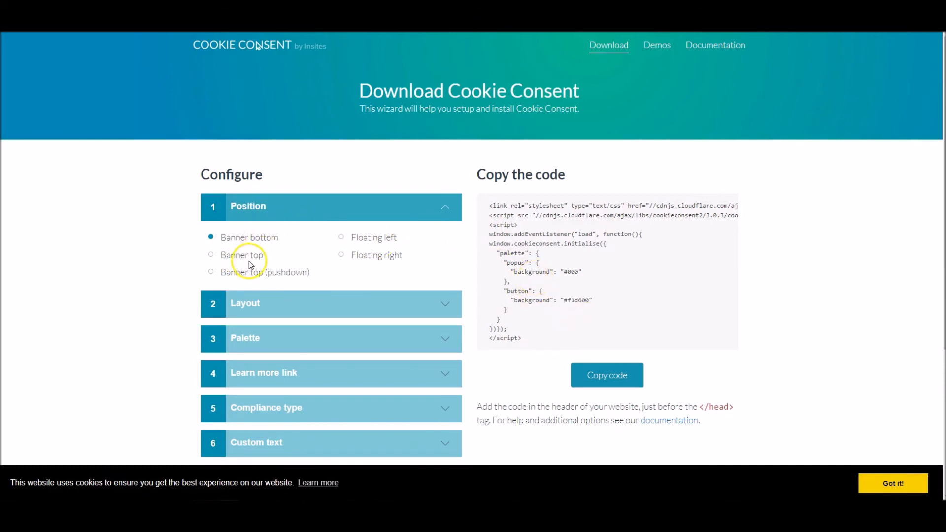
{"action": "left_click", "coordinate": [211, 254]}
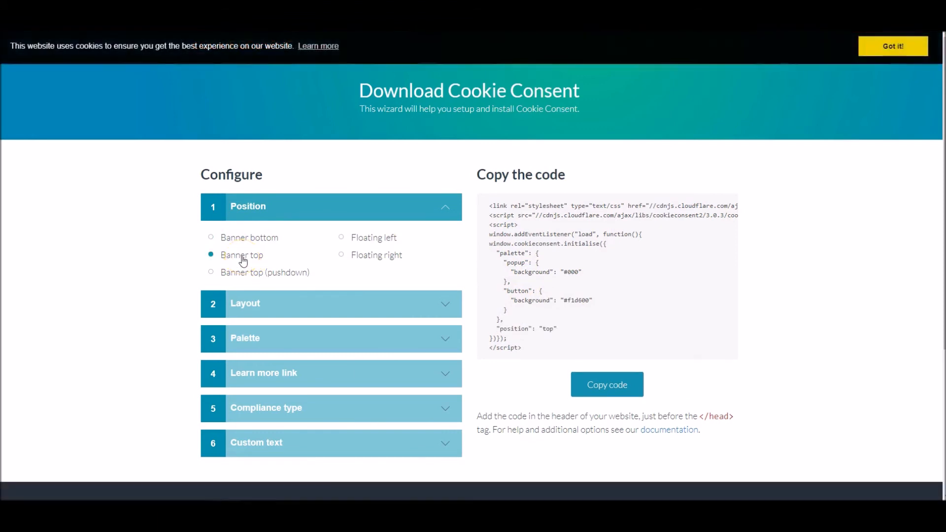
{"action": "left_click", "coordinate": [210, 272]}
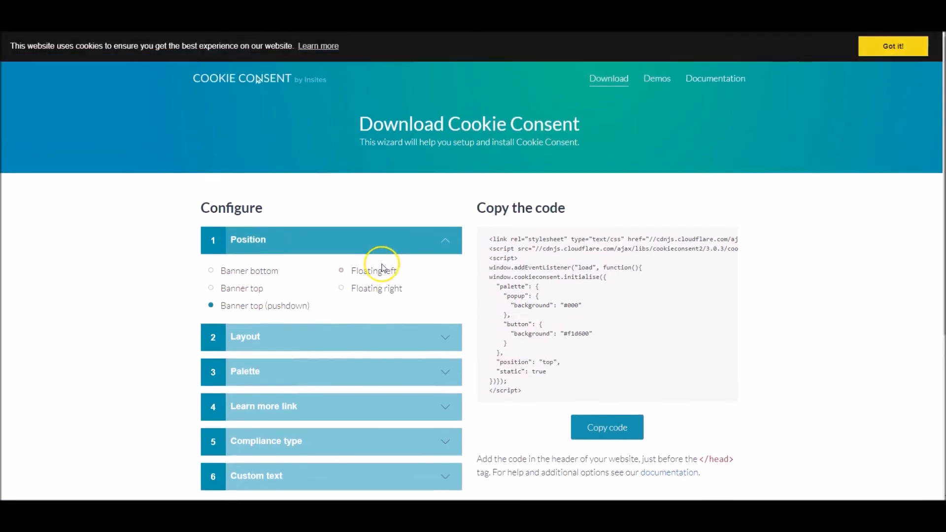
{"action": "left_click", "coordinate": [340, 287]}
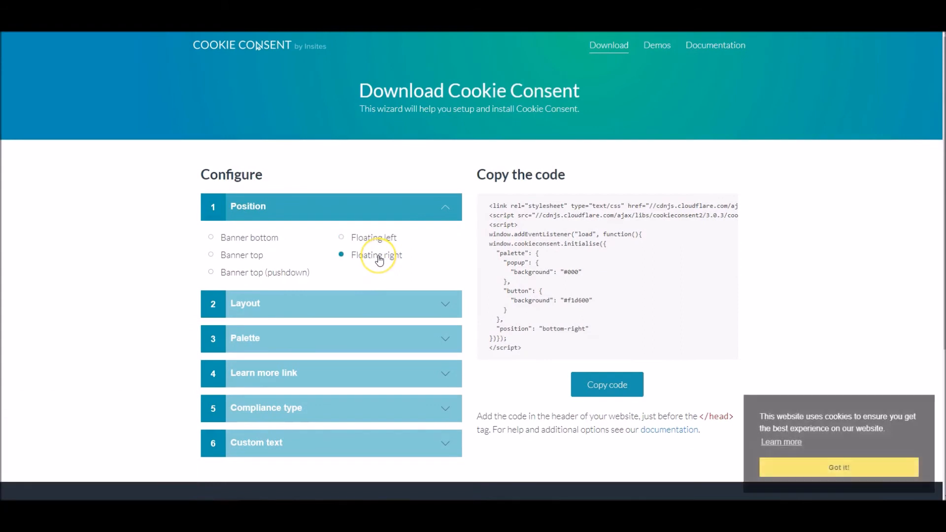
- Choose the wire layout and the orange colour theme for the banner
{"action": "left_click", "coordinate": [330, 303]}
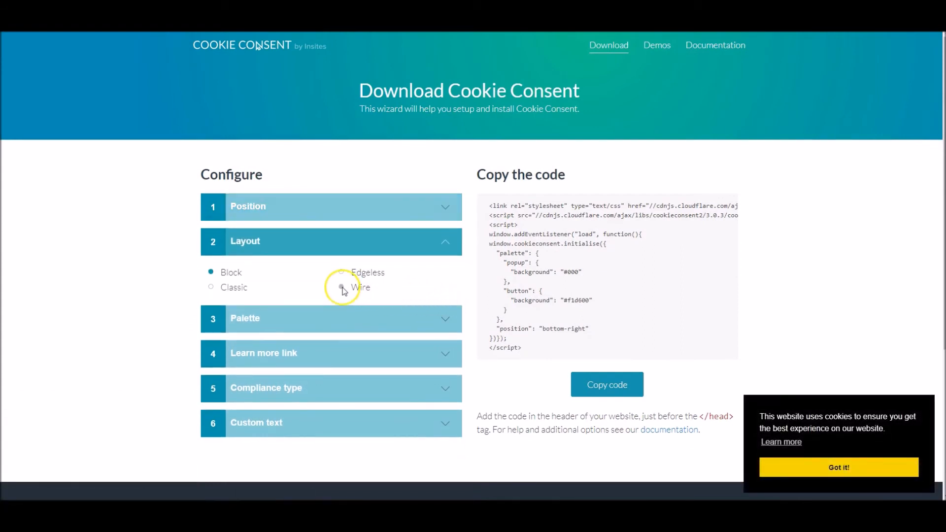
{"action": "left_click", "coordinate": [341, 287]}
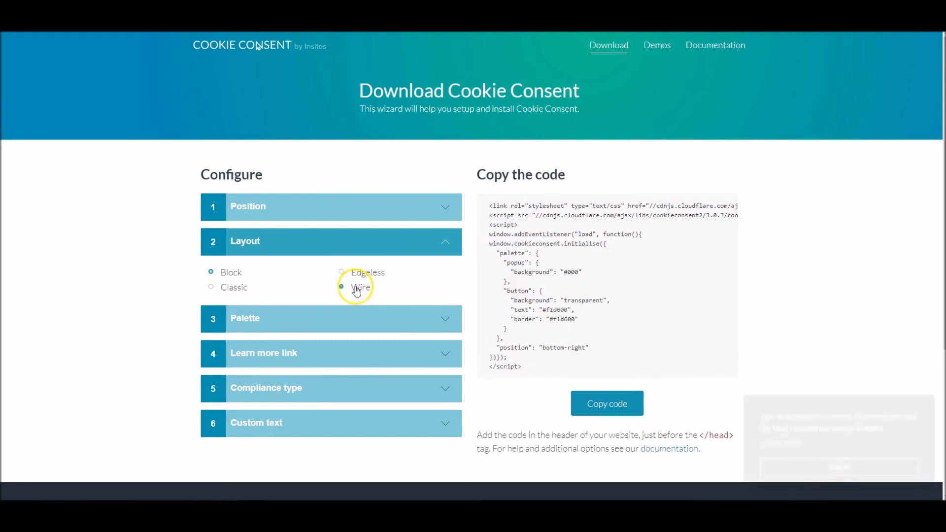
{"action": "left_click", "coordinate": [341, 287]}
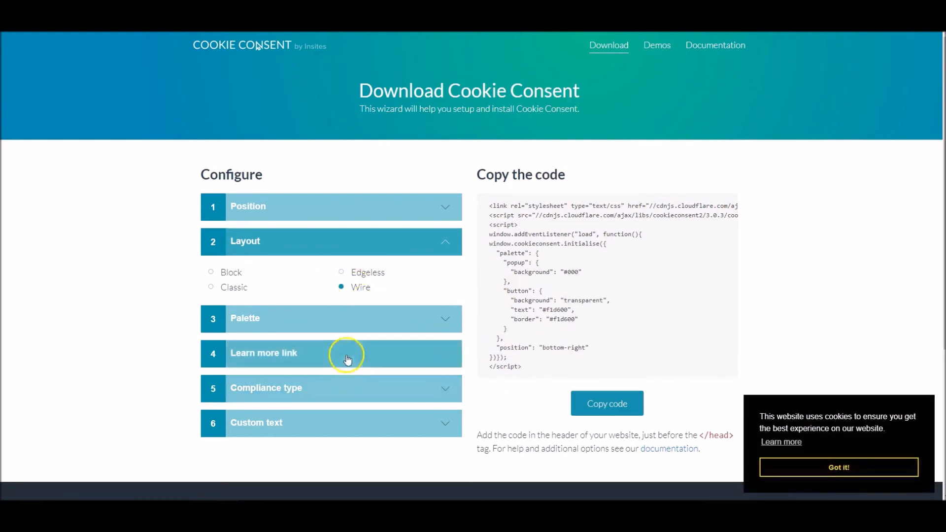
{"action": "left_click", "coordinate": [331, 318]}
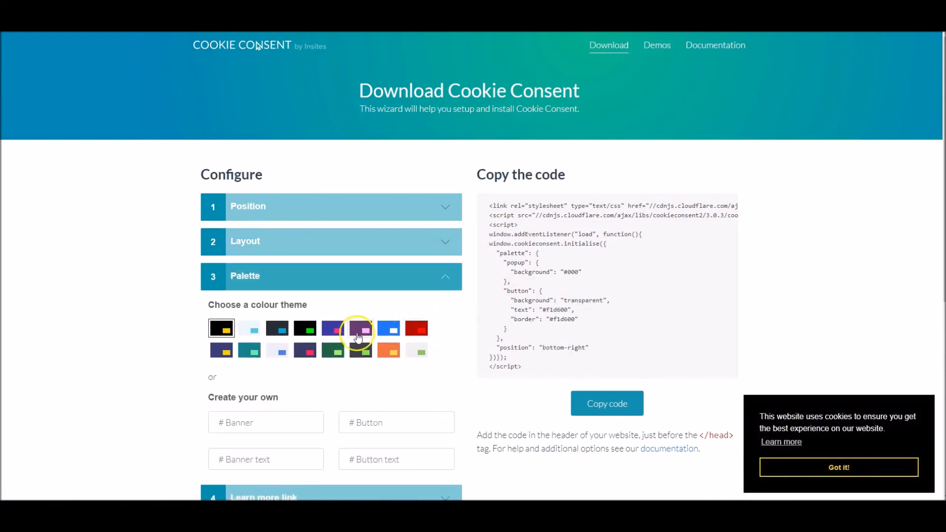
{"action": "mouse_move", "coordinate": [388, 351]}
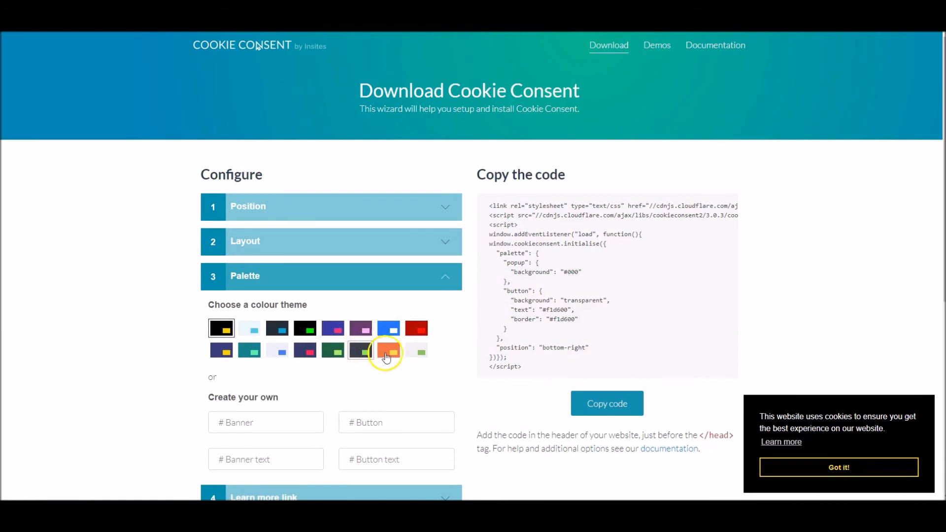
{"action": "left_click", "coordinate": [388, 351]}
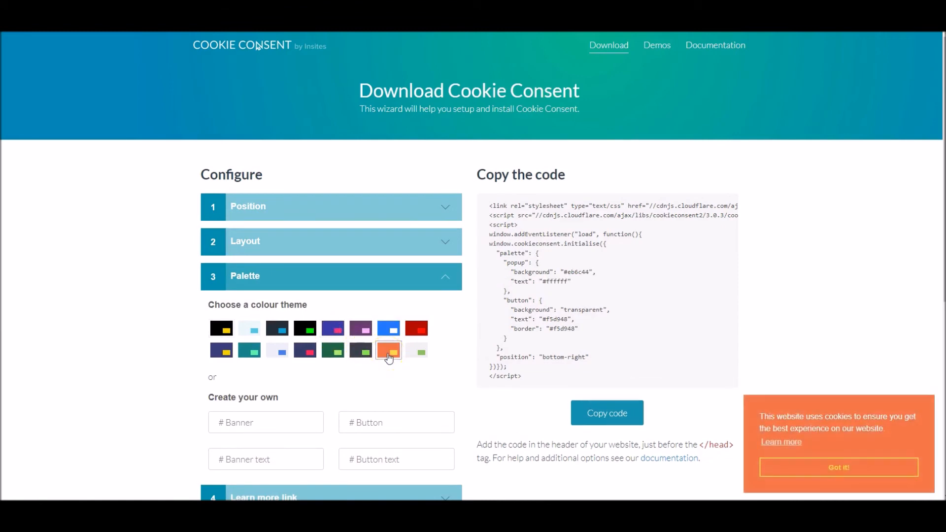
{"action": "scroll", "scroll_direction": "down", "scroll_amount": 3}
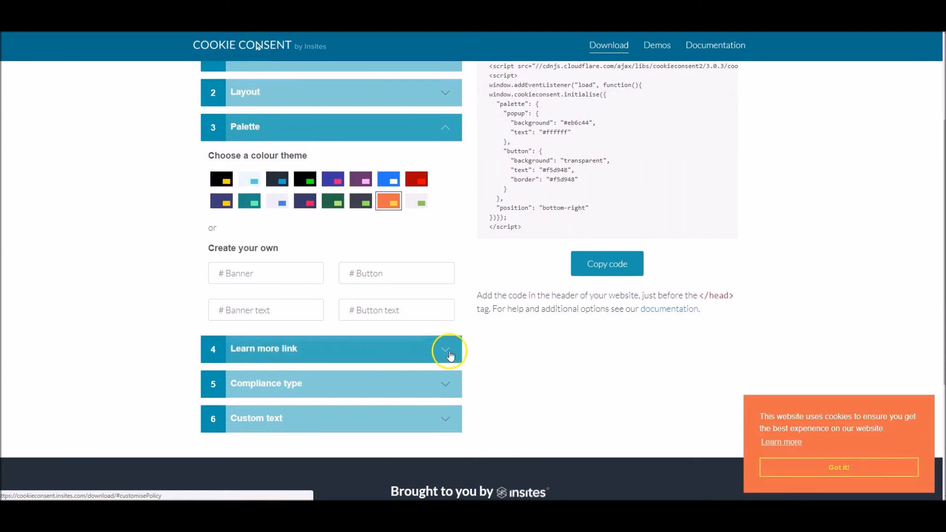
- Select 'Link to your own policy', then review compliance type and custom text, keeping 'Got it!'
{"action": "left_click", "coordinate": [449, 352]}
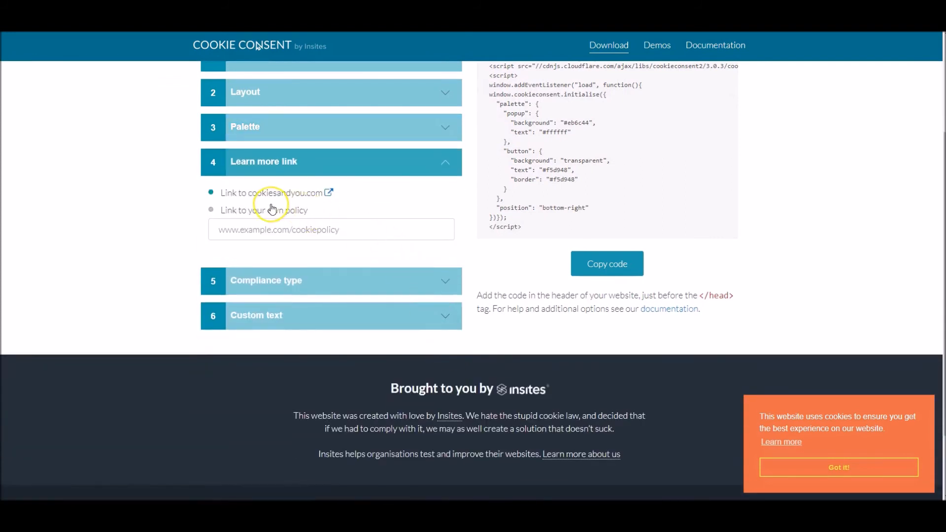
{"action": "mouse_move", "coordinate": [277, 202]}
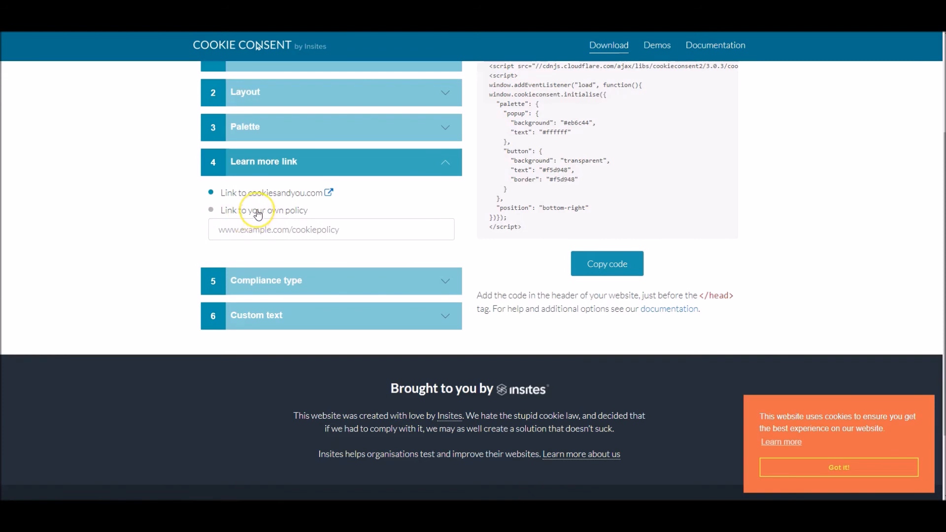
{"action": "left_click", "coordinate": [211, 210]}
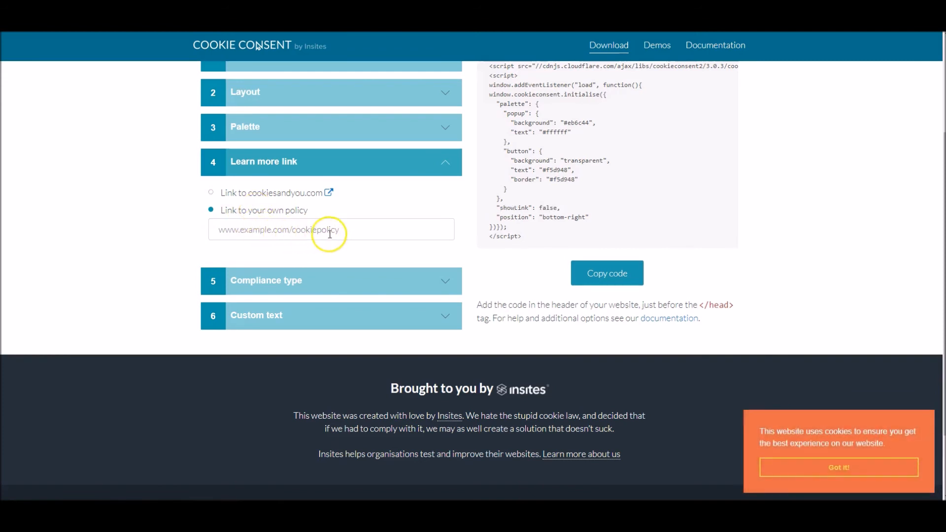
{"action": "left_click", "coordinate": [331, 230]}
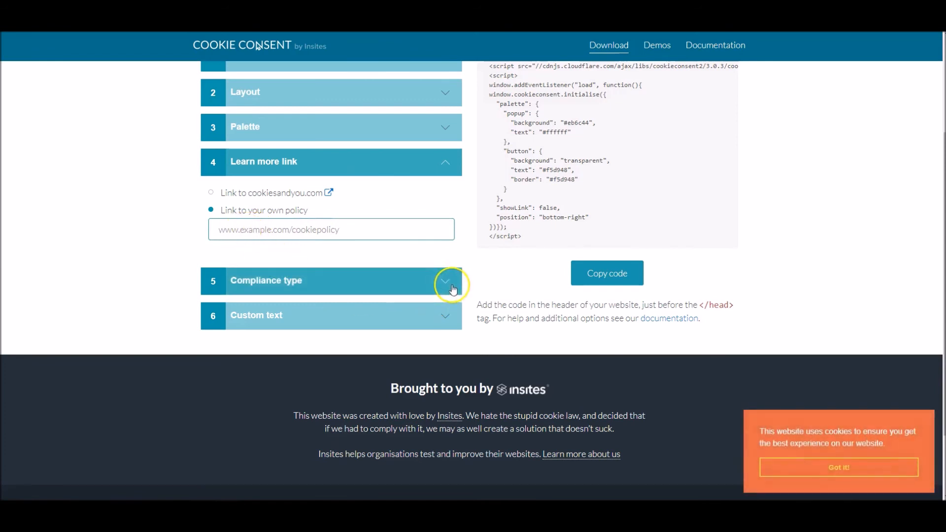
{"action": "left_click", "coordinate": [445, 280]}
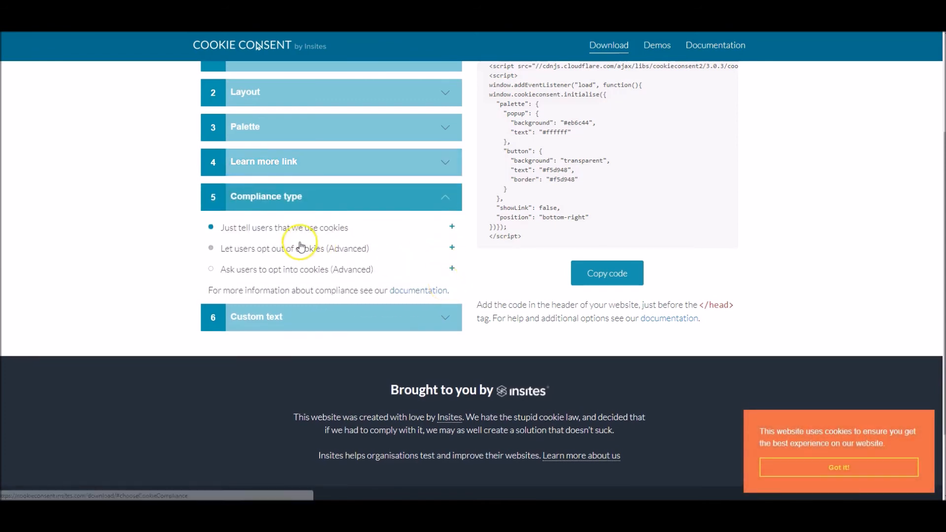
{"action": "mouse_move", "coordinate": [290, 236]}
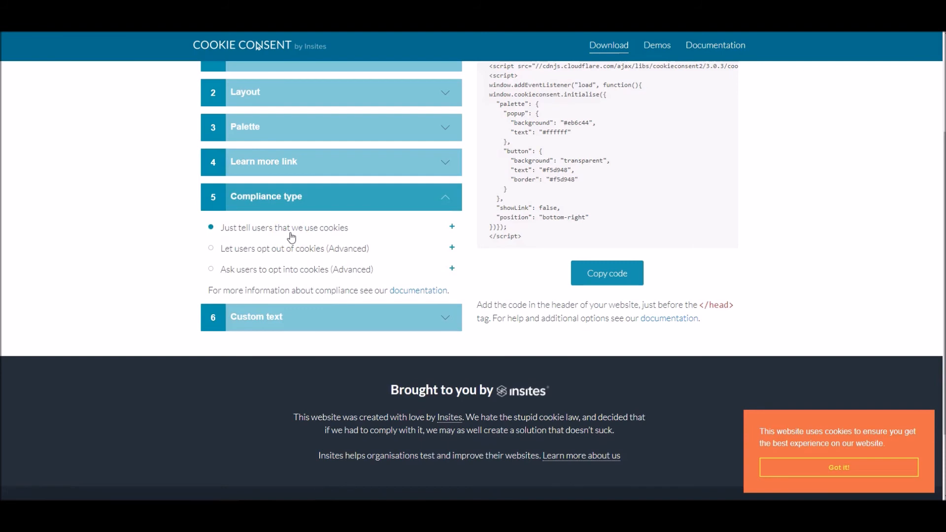
{"action": "mouse_move", "coordinate": [292, 252]}
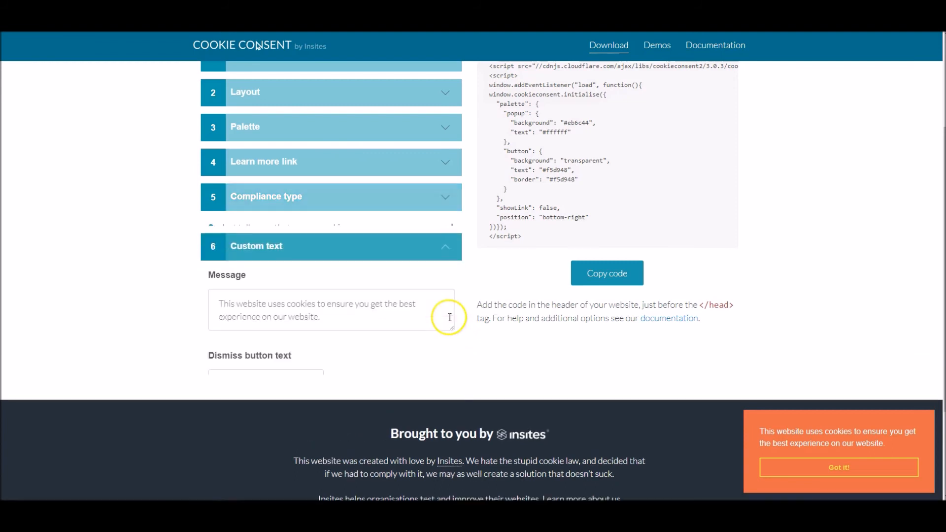
{"action": "scroll", "scroll_direction": "down", "scroll_amount": 3}
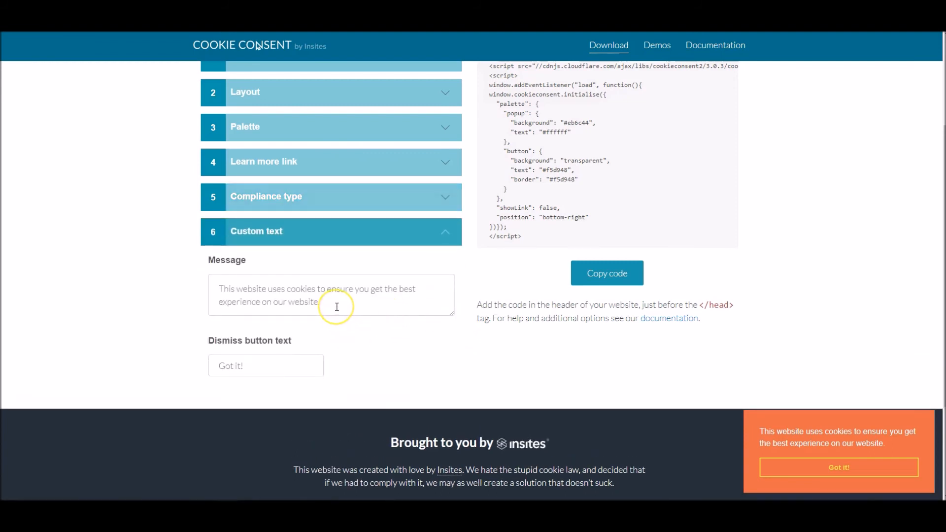
{"action": "mouse_move", "coordinate": [335, 313]}
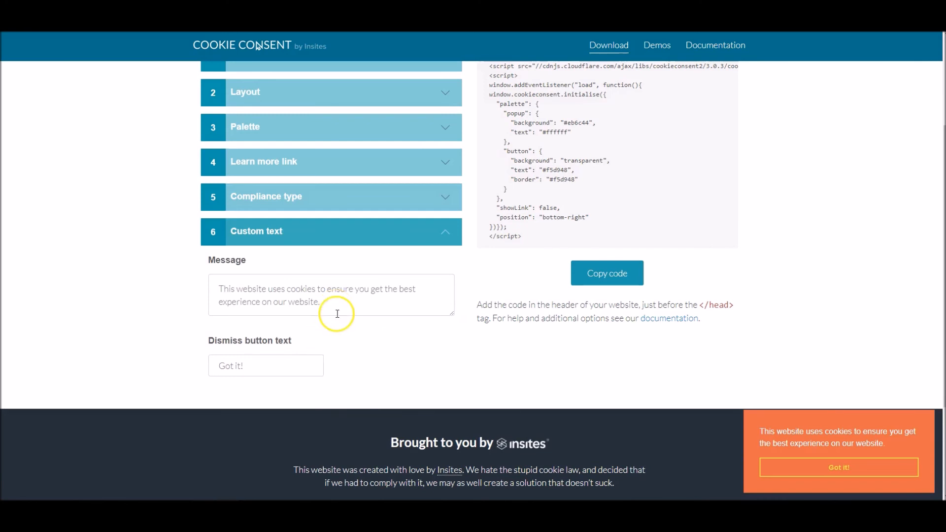
{"action": "mouse_move", "coordinate": [638, 232]}
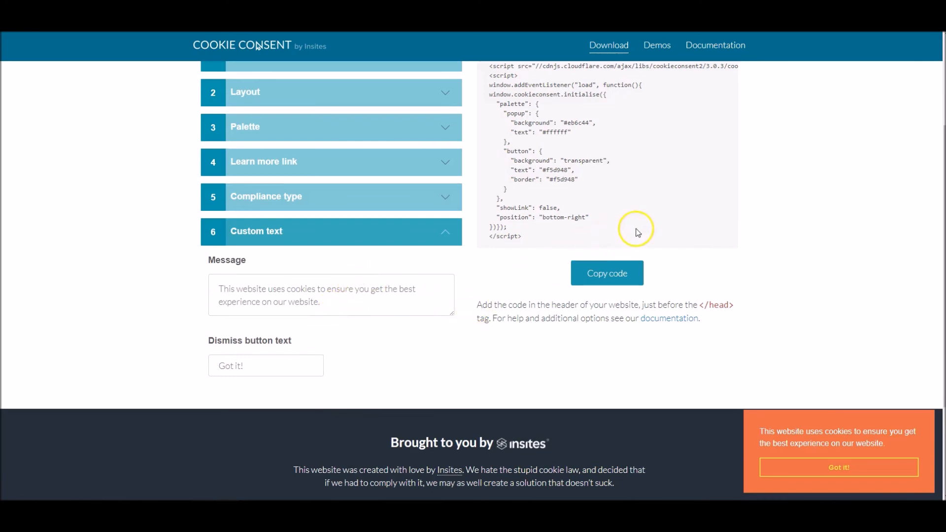
{"action": "scroll", "scroll_direction": "up", "scroll_amount": 3}
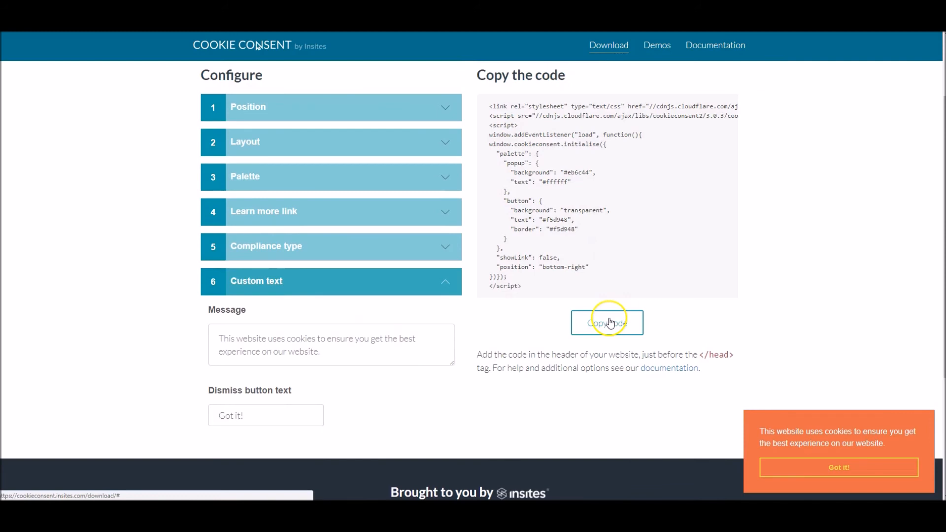
- Copy the generated Cookie Consent code and reopen Squarespace's Code Injection settings
{"action": "left_click", "coordinate": [607, 323]}
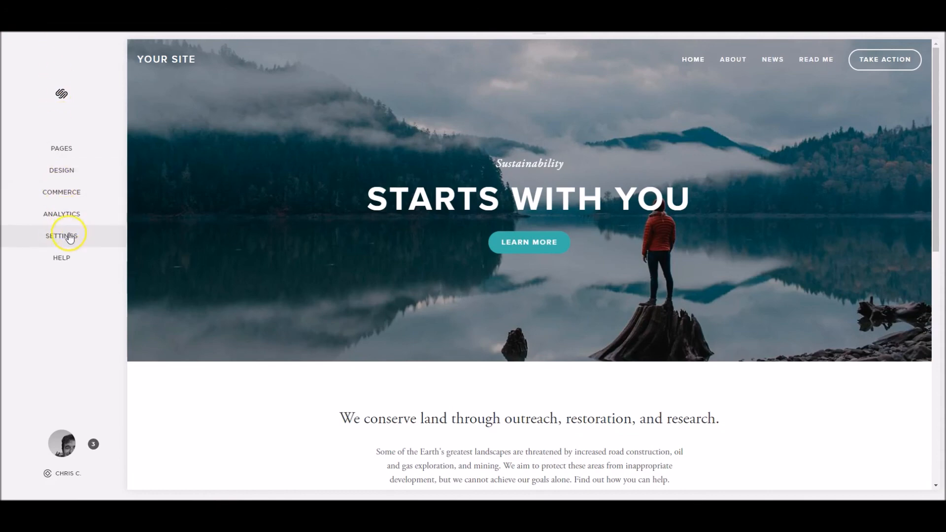
{"action": "left_click", "coordinate": [61, 235]}
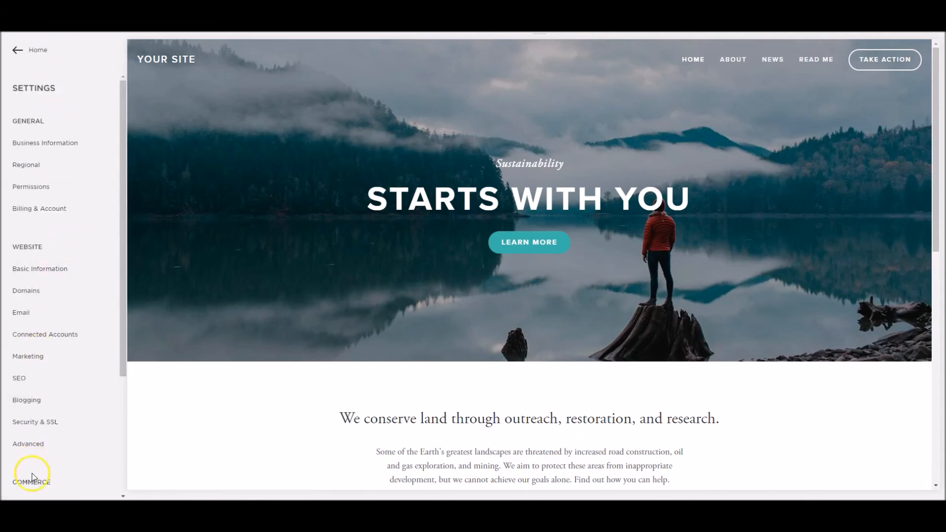
{"action": "left_click", "coordinate": [28, 443]}
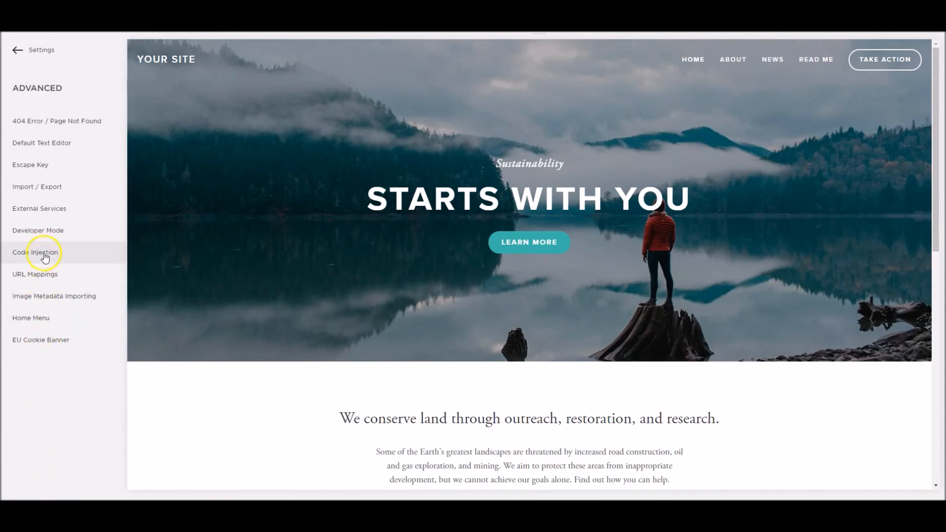
{"action": "left_click", "coordinate": [36, 252]}
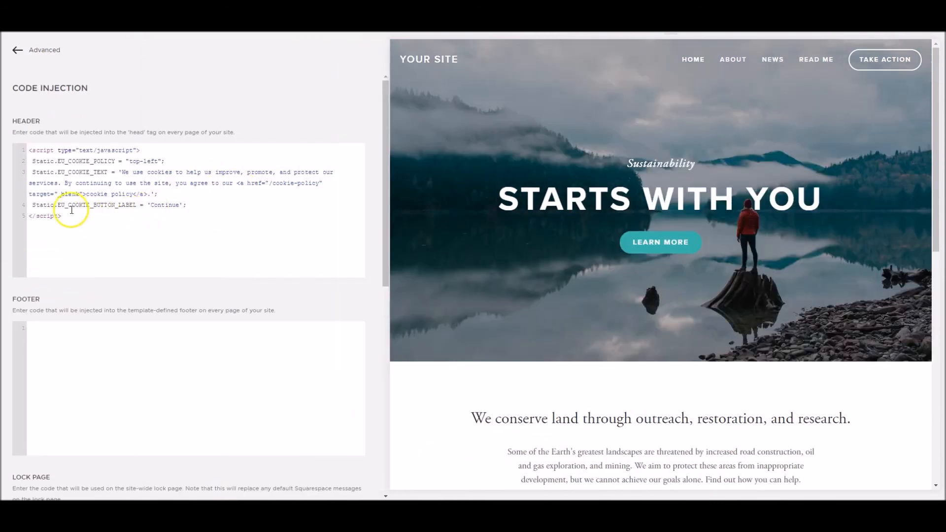
- Replace the whole header script with the Cookie Consent code and save
{"action": "left_click", "coordinate": [62, 215]}
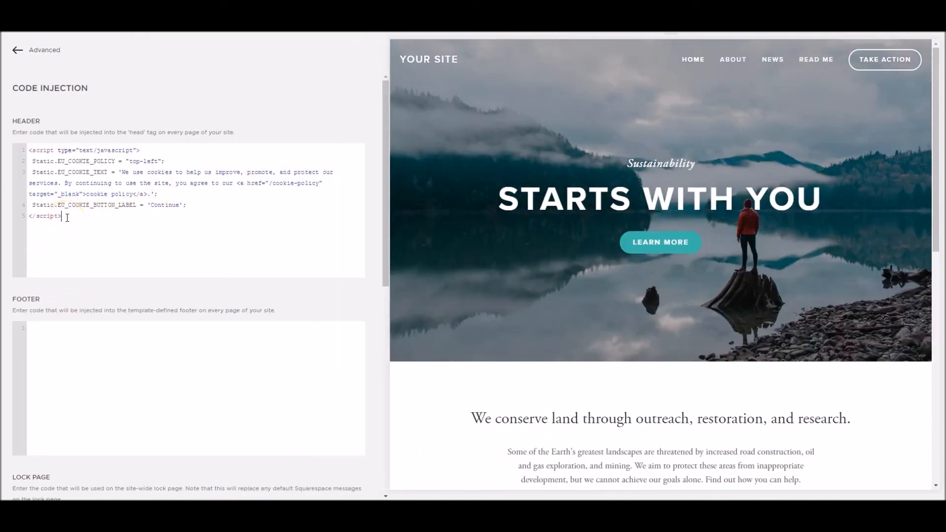
{"action": "key", "text": "ctrl+a"}
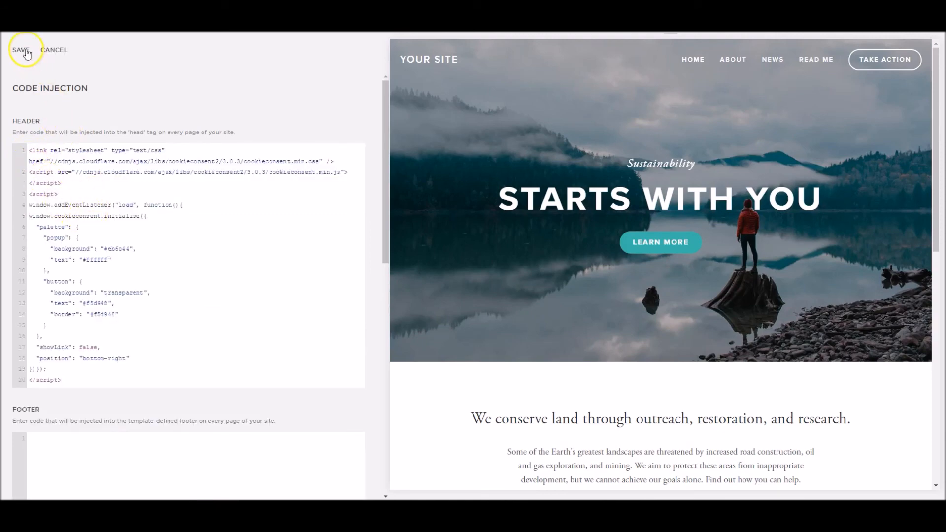
{"action": "left_click", "coordinate": [22, 49]}
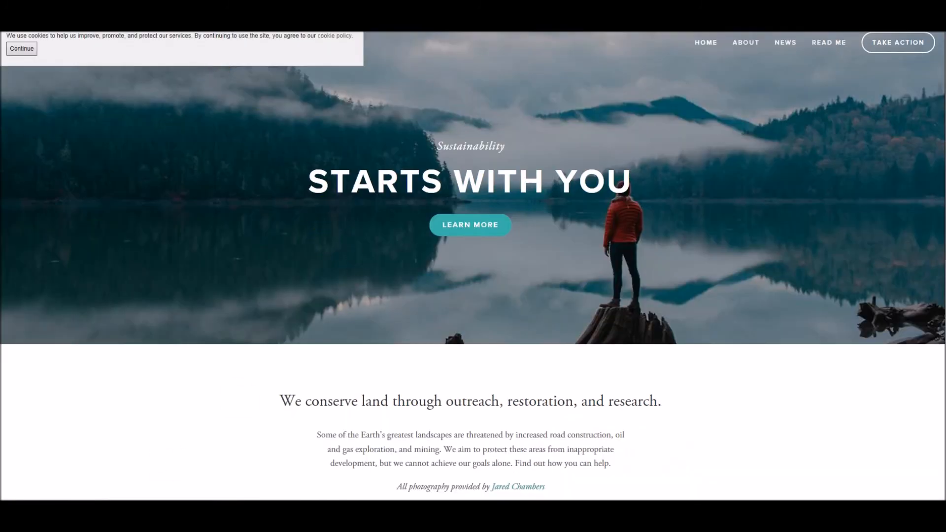
- Dismiss the old top-left notice so the orange banner shows bottom-right
{"action": "left_click", "coordinate": [21, 48]}
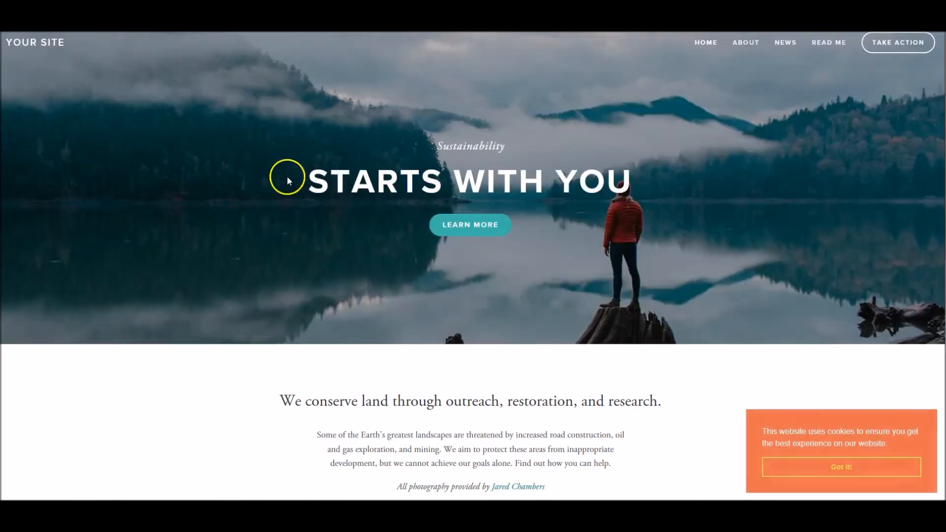